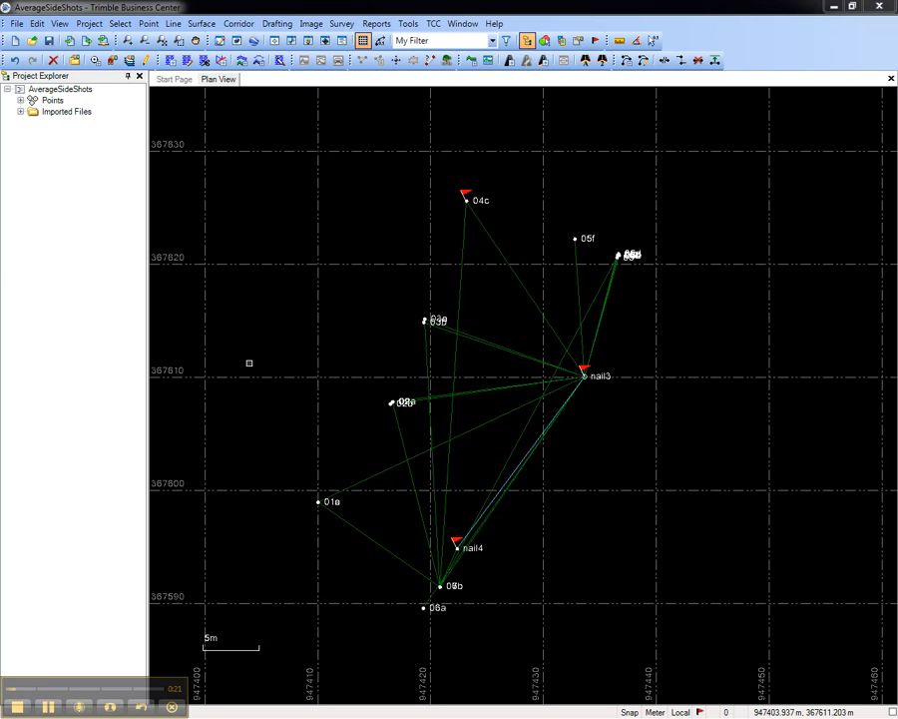
{"action": "mouse_move", "coordinate": [377, 236]}
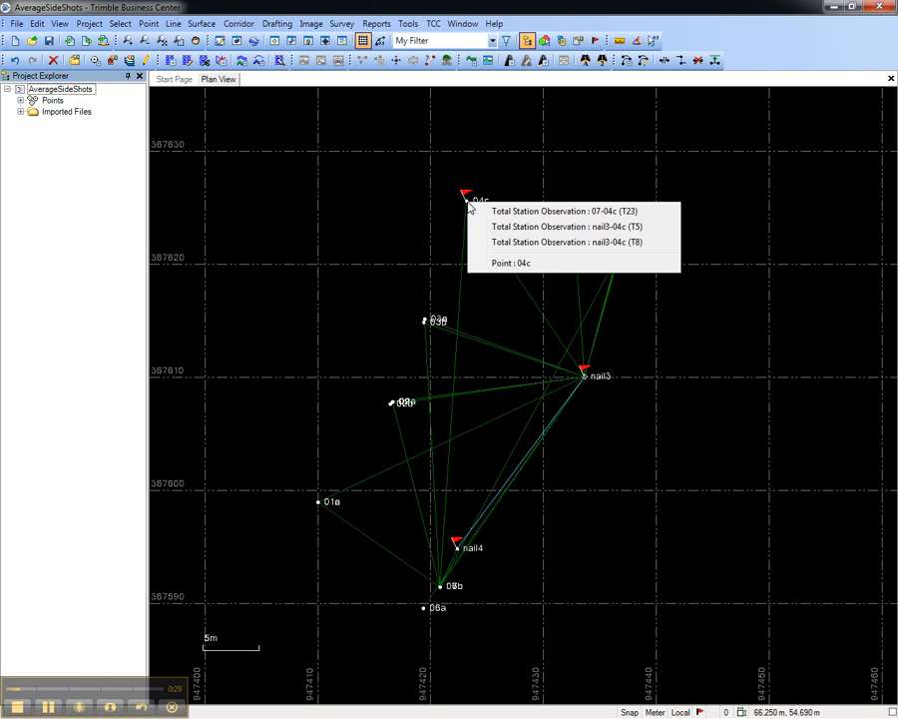
- Right-click point 04c in the plan view to show its context menu
{"action": "right_click", "coordinate": [466, 196]}
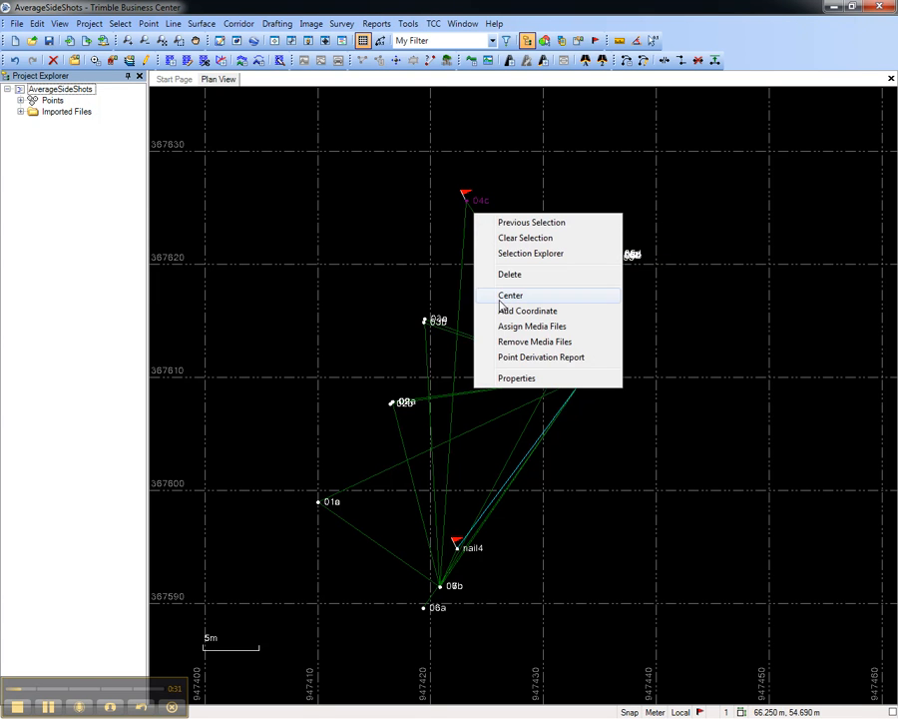
- Generate the Point Derivation Report for point 04c
{"action": "left_click", "coordinate": [541, 356]}
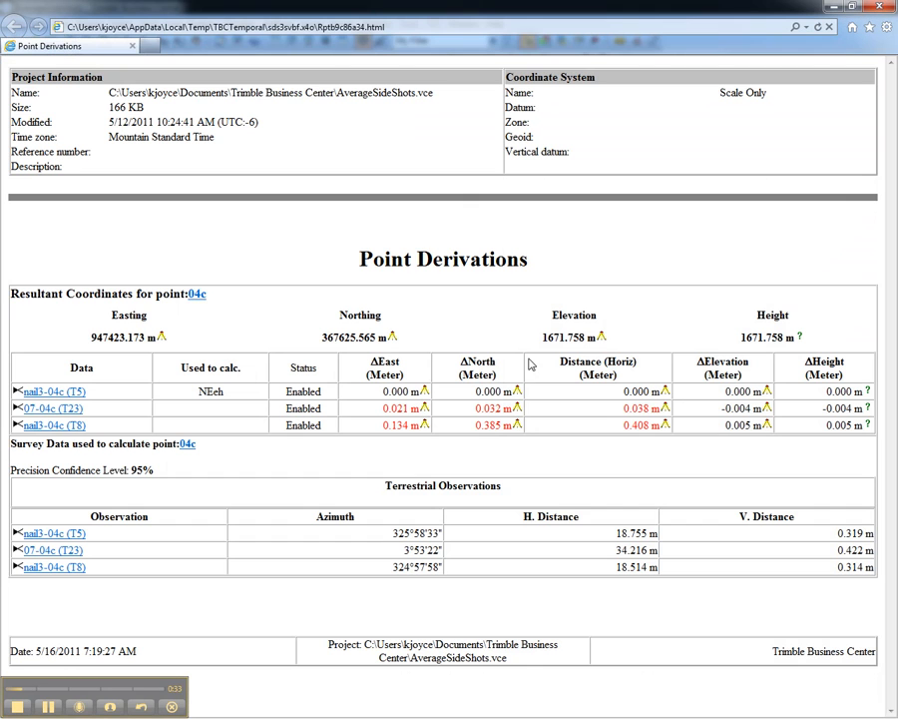
{"action": "mouse_move", "coordinate": [147, 433]}
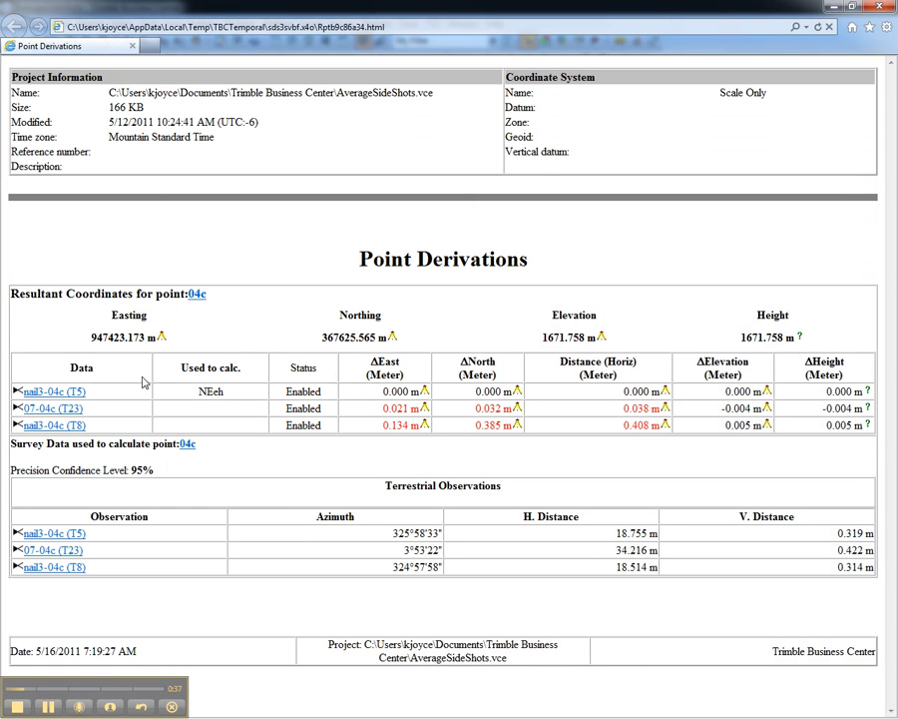
{"action": "mouse_move", "coordinate": [97, 399]}
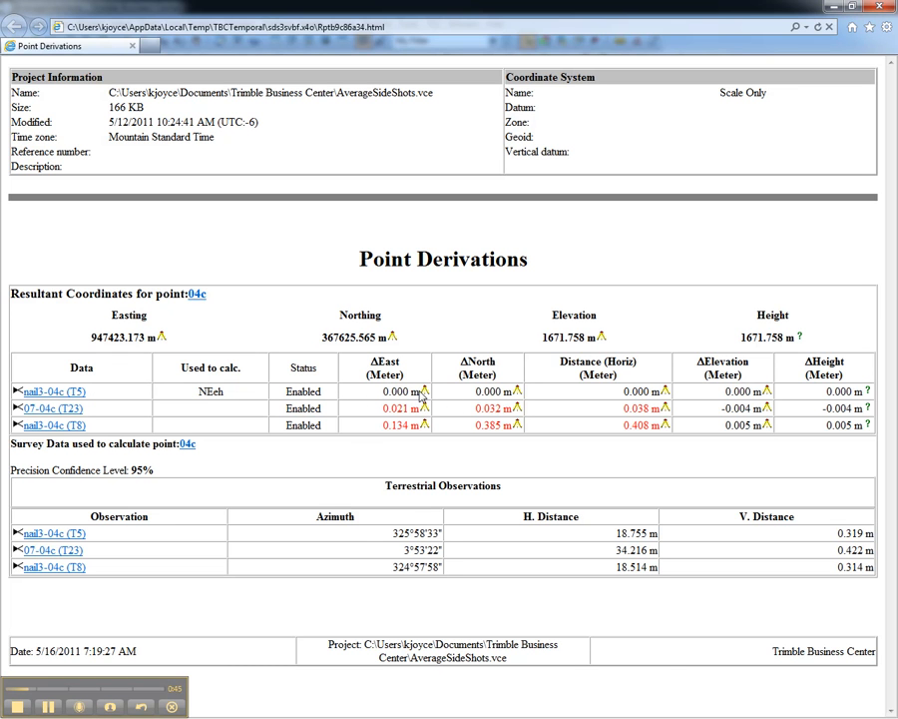
{"action": "mouse_move", "coordinate": [173, 417]}
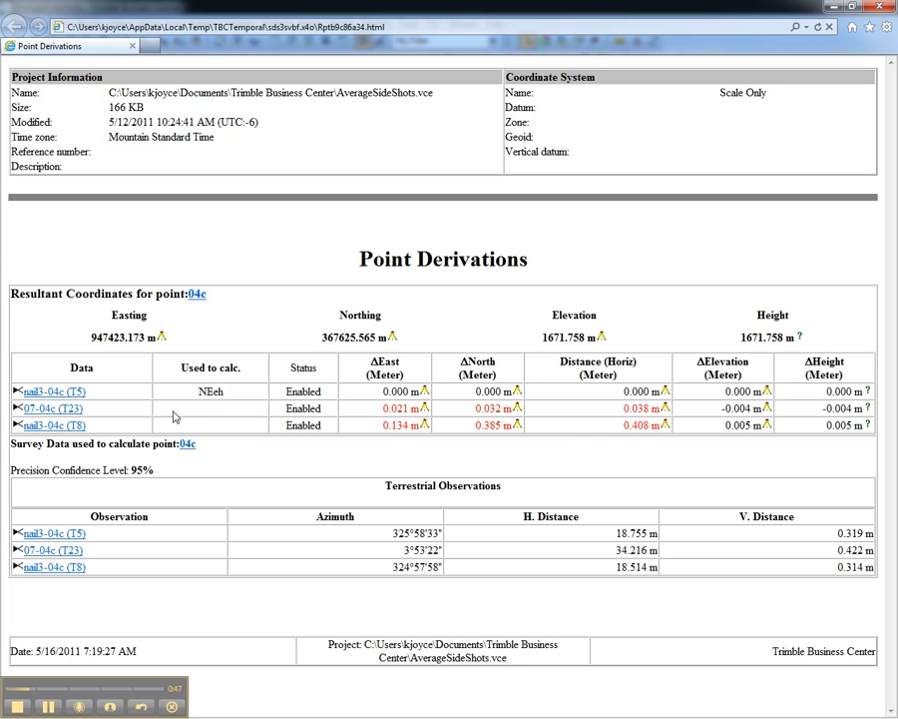
{"action": "mouse_move", "coordinate": [48, 438]}
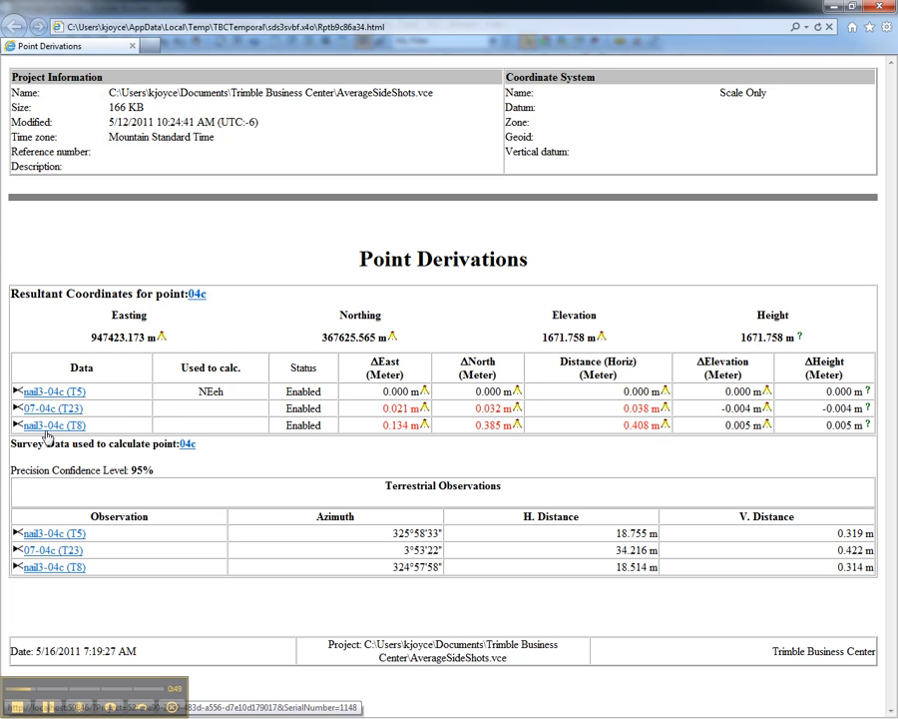
{"action": "mouse_move", "coordinate": [197, 409]}
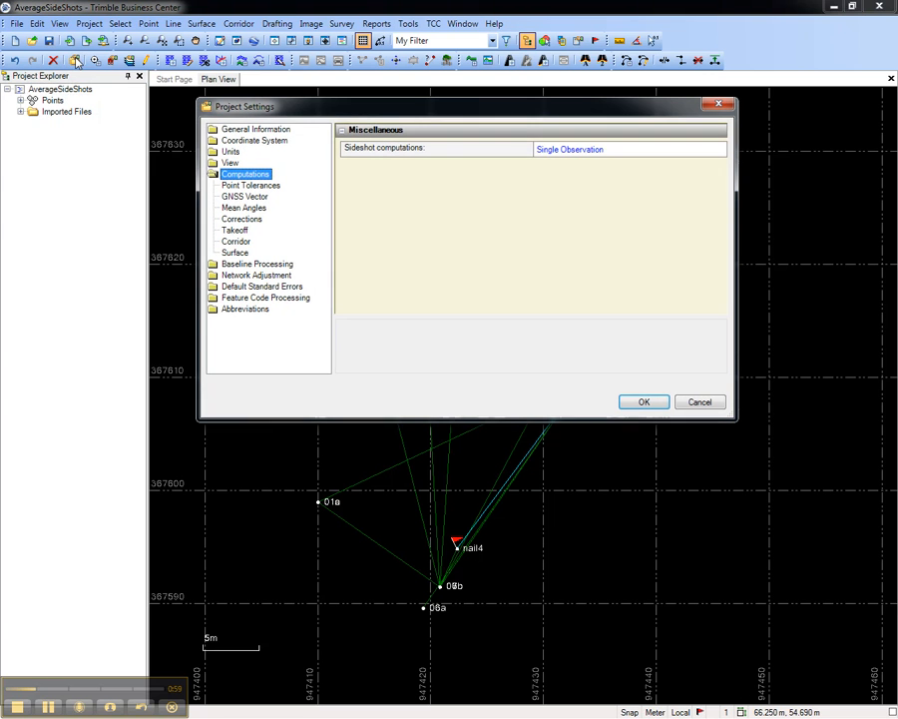
- Set Sideshot computations to Weighted Mean of All Observations and apply
{"action": "left_click", "coordinate": [718, 149]}
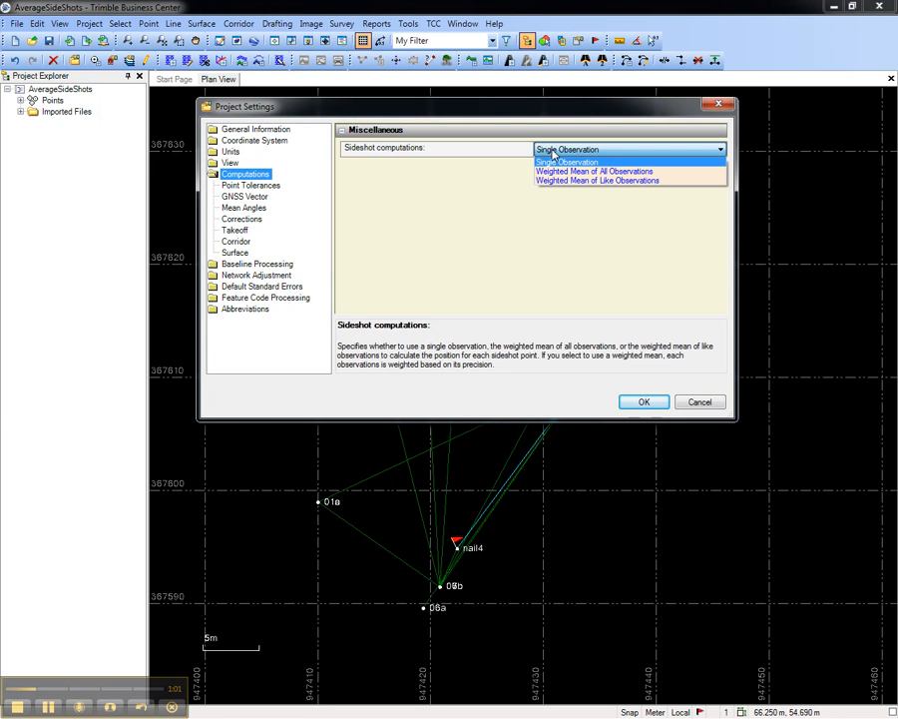
{"action": "left_click", "coordinate": [594, 170]}
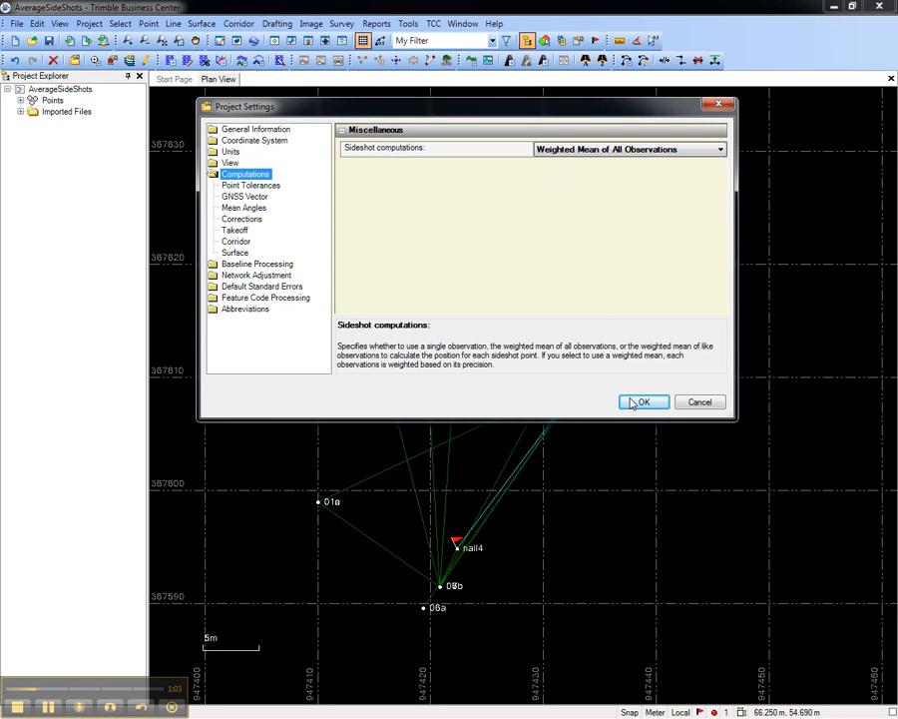
{"action": "left_click", "coordinate": [643, 401]}
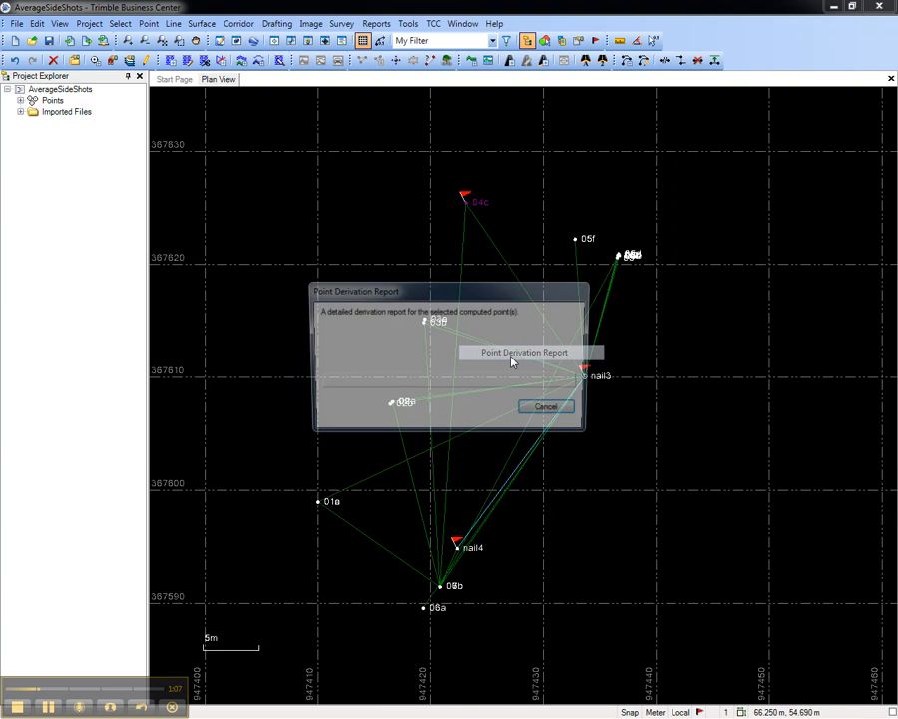
- Regenerate the Point Derivation Report for 04c to see the Weighted Mean row
{"action": "left_click", "coordinate": [524, 351]}
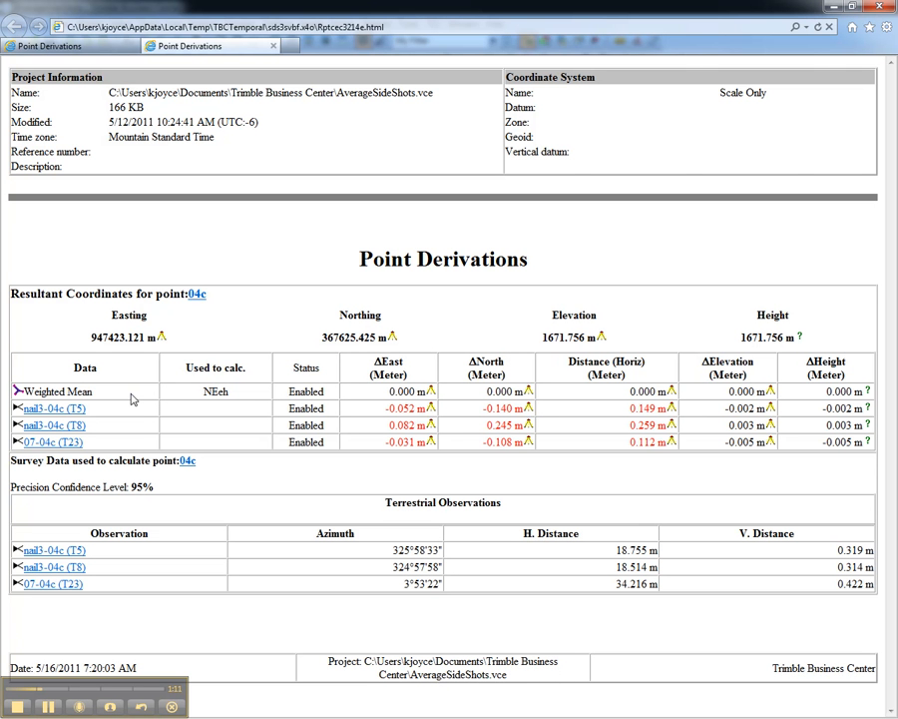
{"action": "mouse_move", "coordinate": [145, 422]}
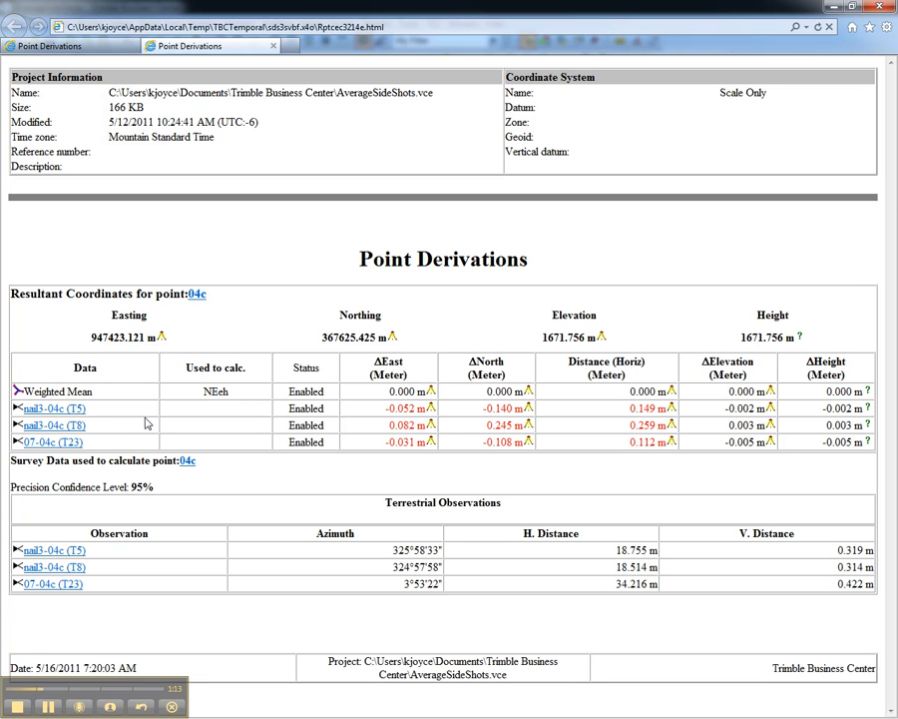
{"action": "mouse_move", "coordinate": [149, 409]}
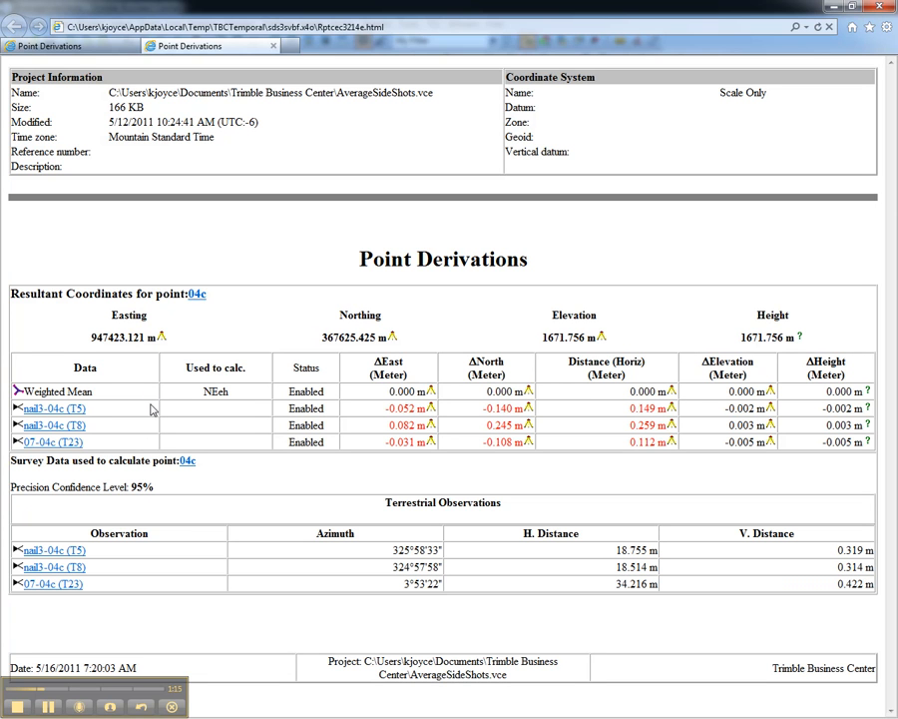
{"action": "mouse_move", "coordinate": [456, 177]}
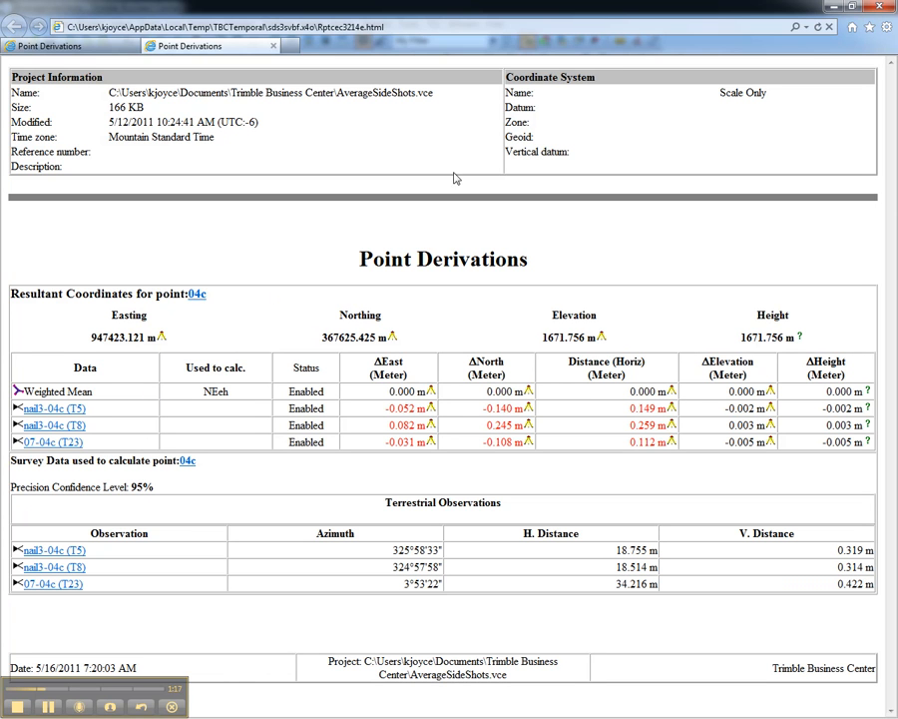